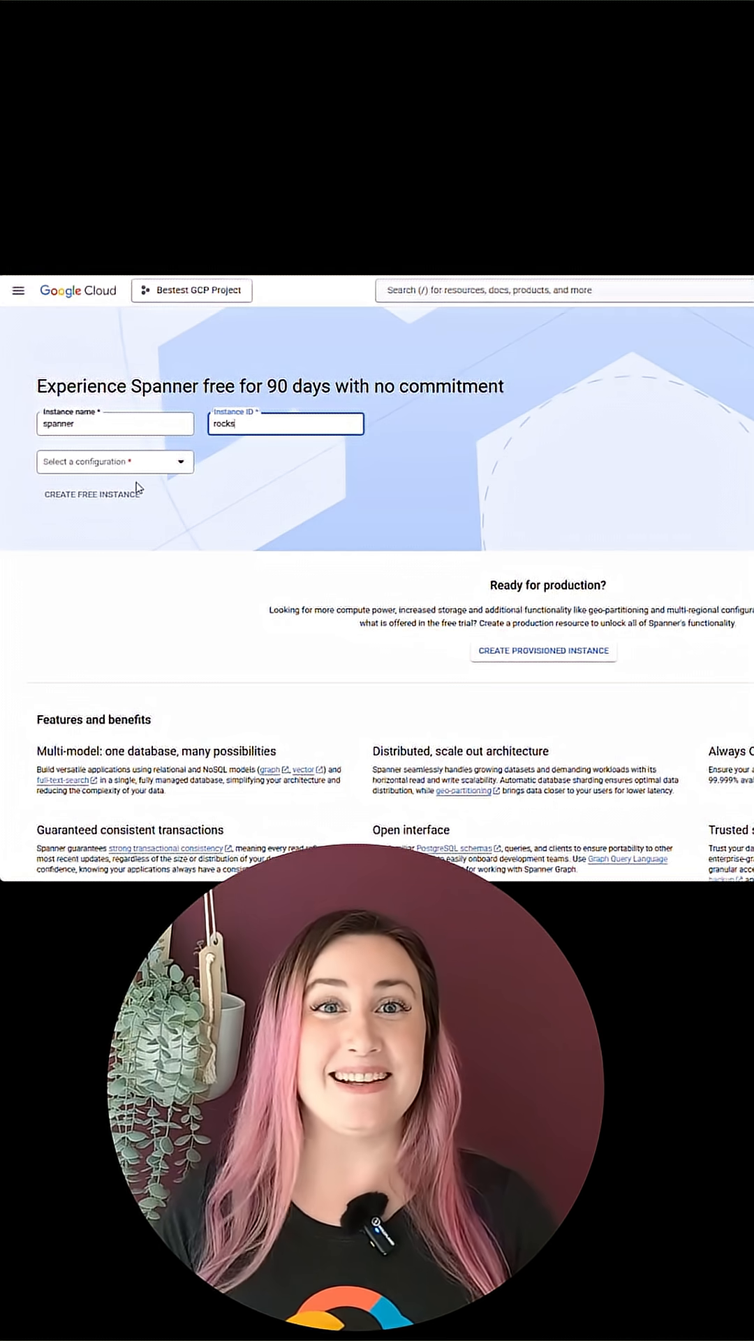
# Choose the us-central1 (Iowa) configuration for the free 'spanner' instance with ID 'rocks'.
pyautogui.click(115, 462)
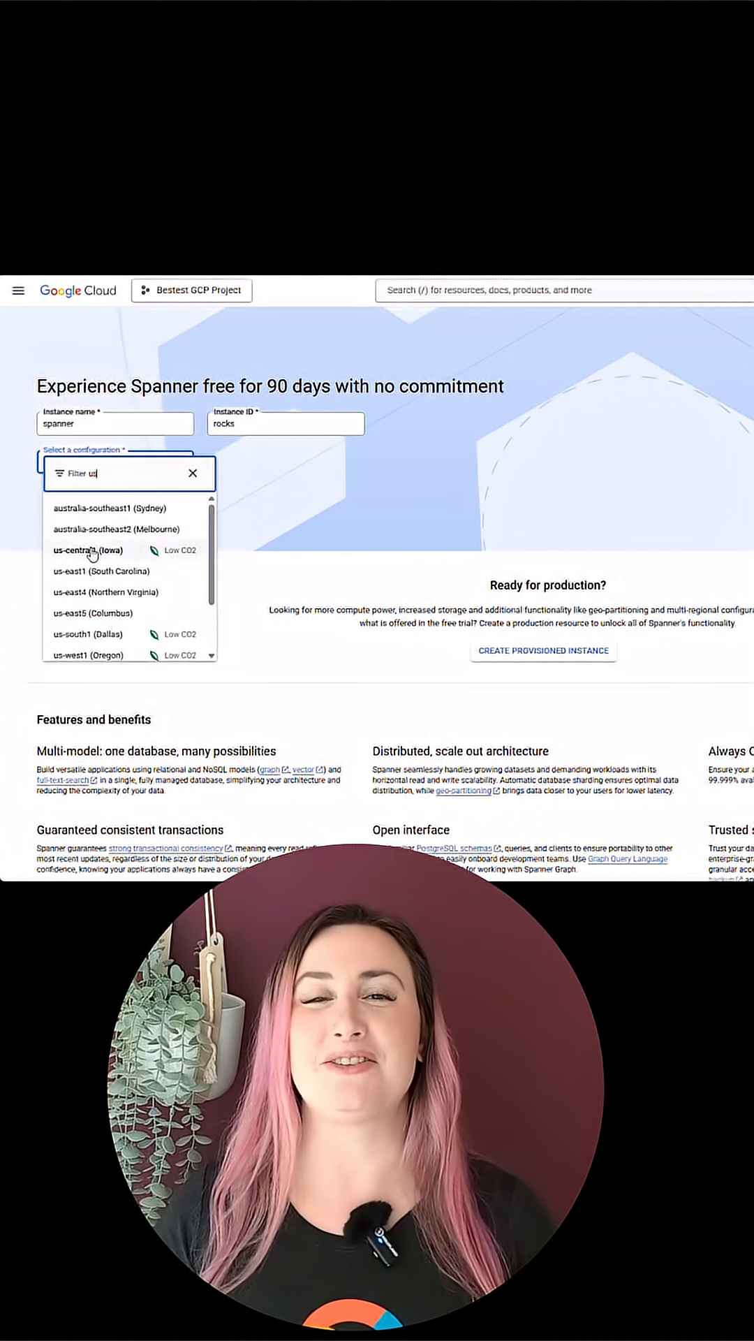
pyautogui.click(87, 550)
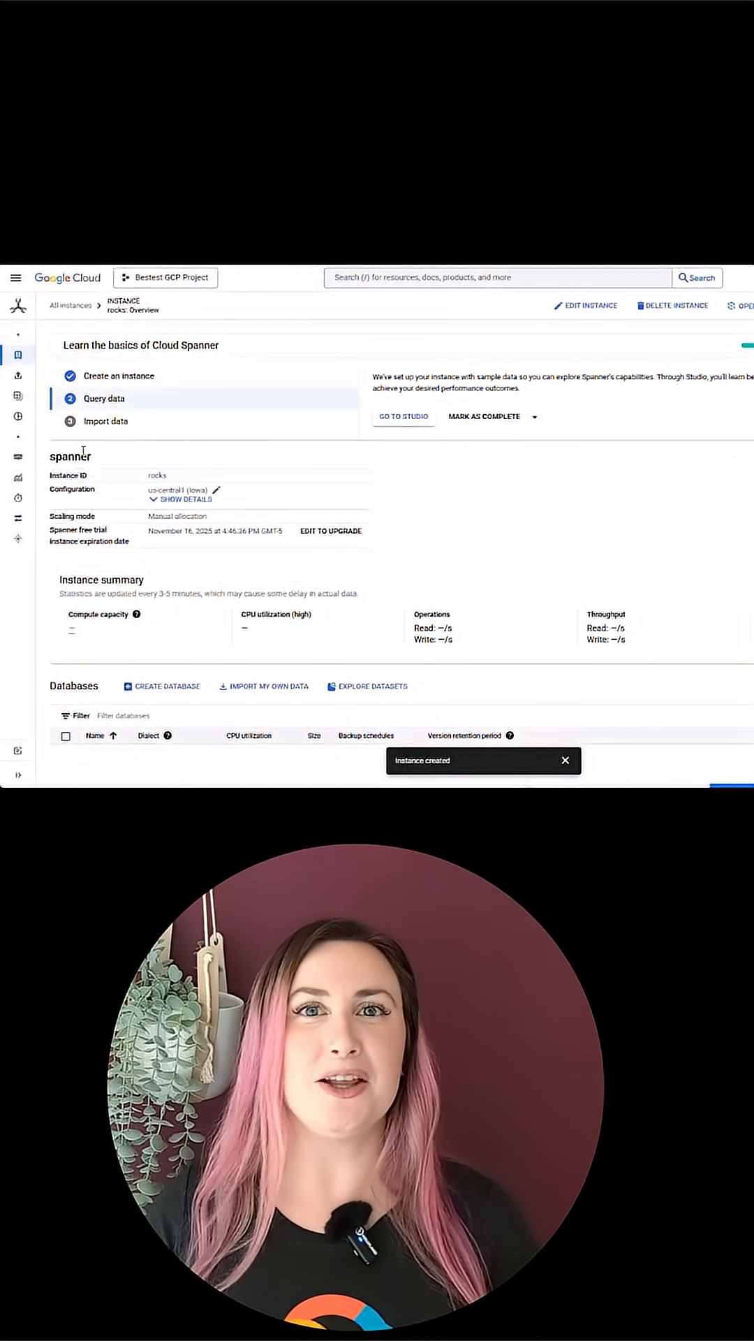
pyautogui.moveTo(152, 435)
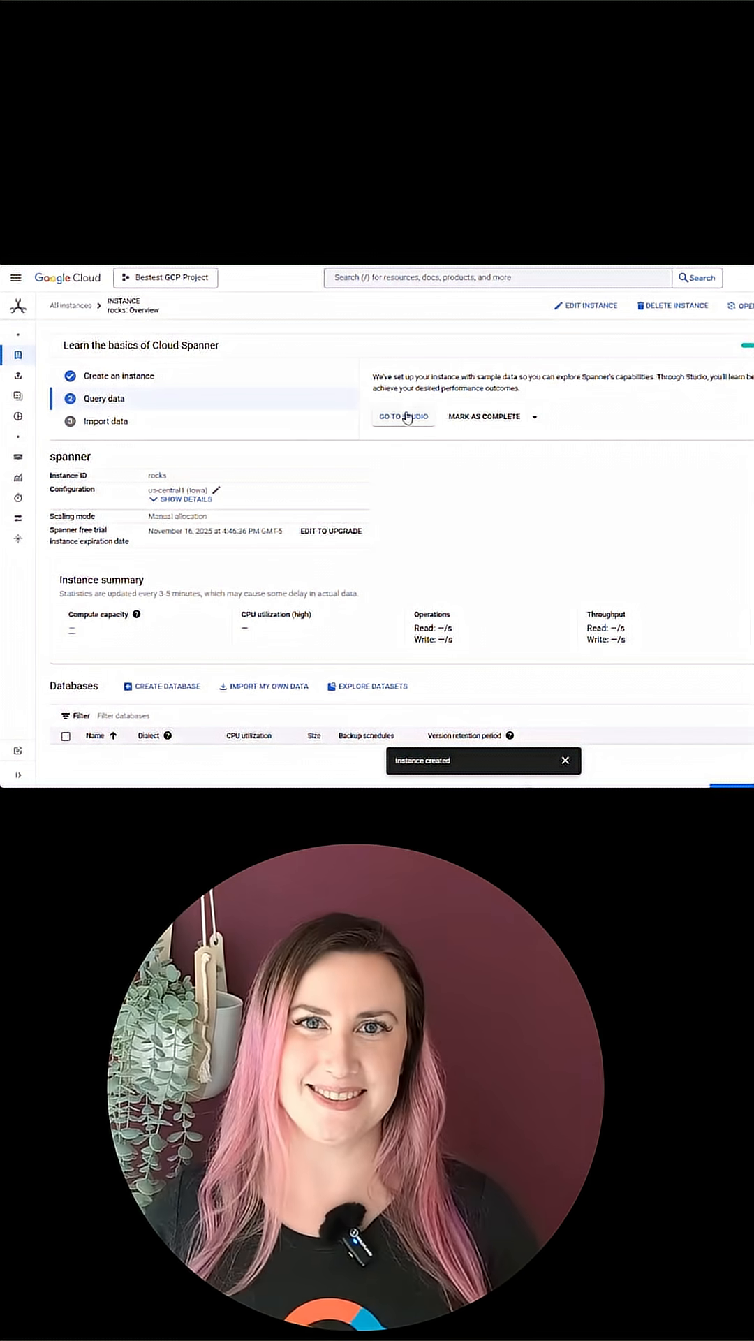
# Open Spanner Studio and the 02 product-description and 08 payment-method search sample queries.
pyautogui.click(403, 417)
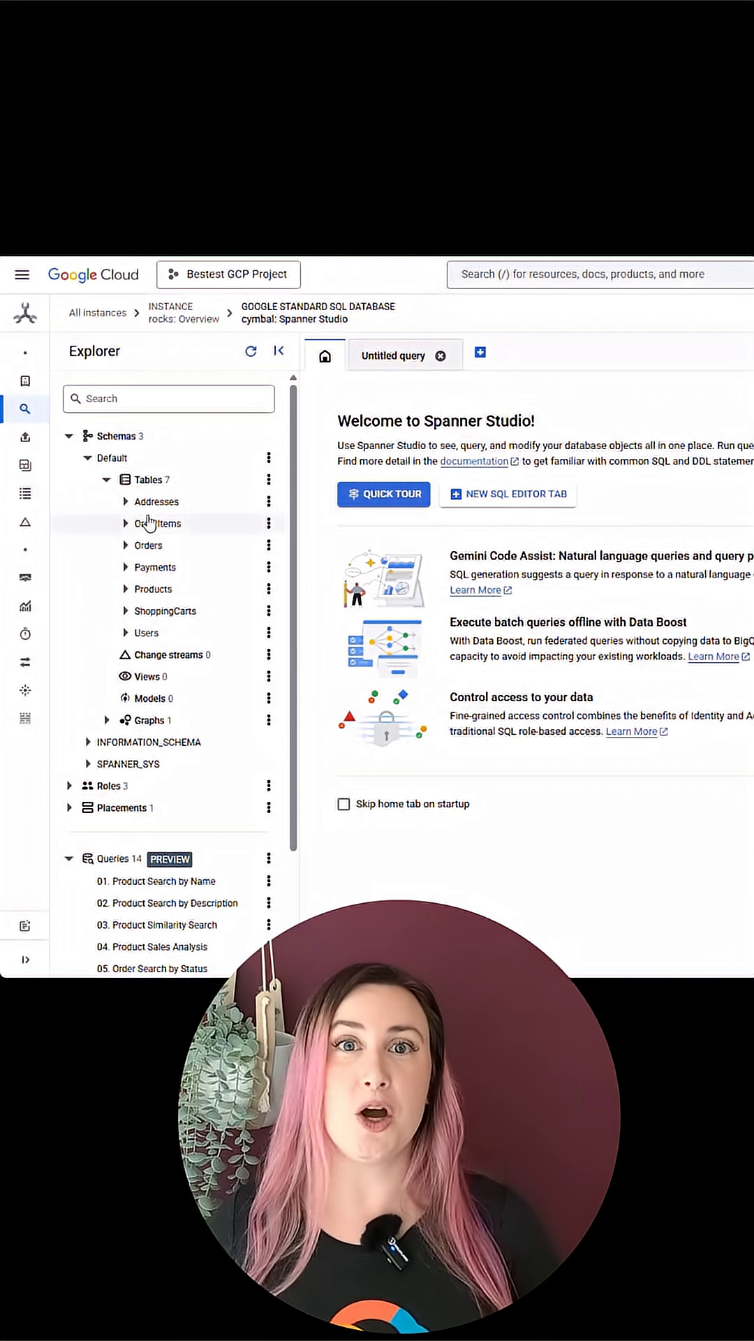
pyautogui.scroll(-3)
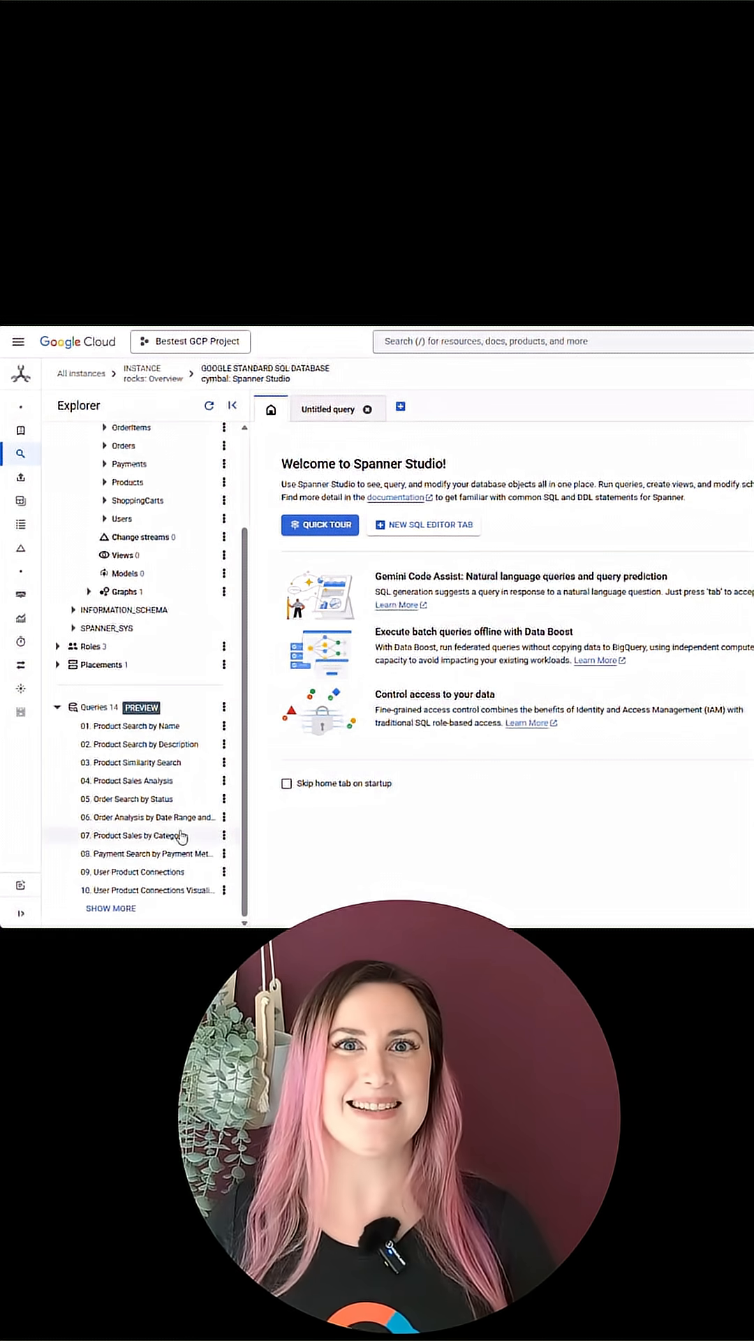
pyautogui.click(137, 743)
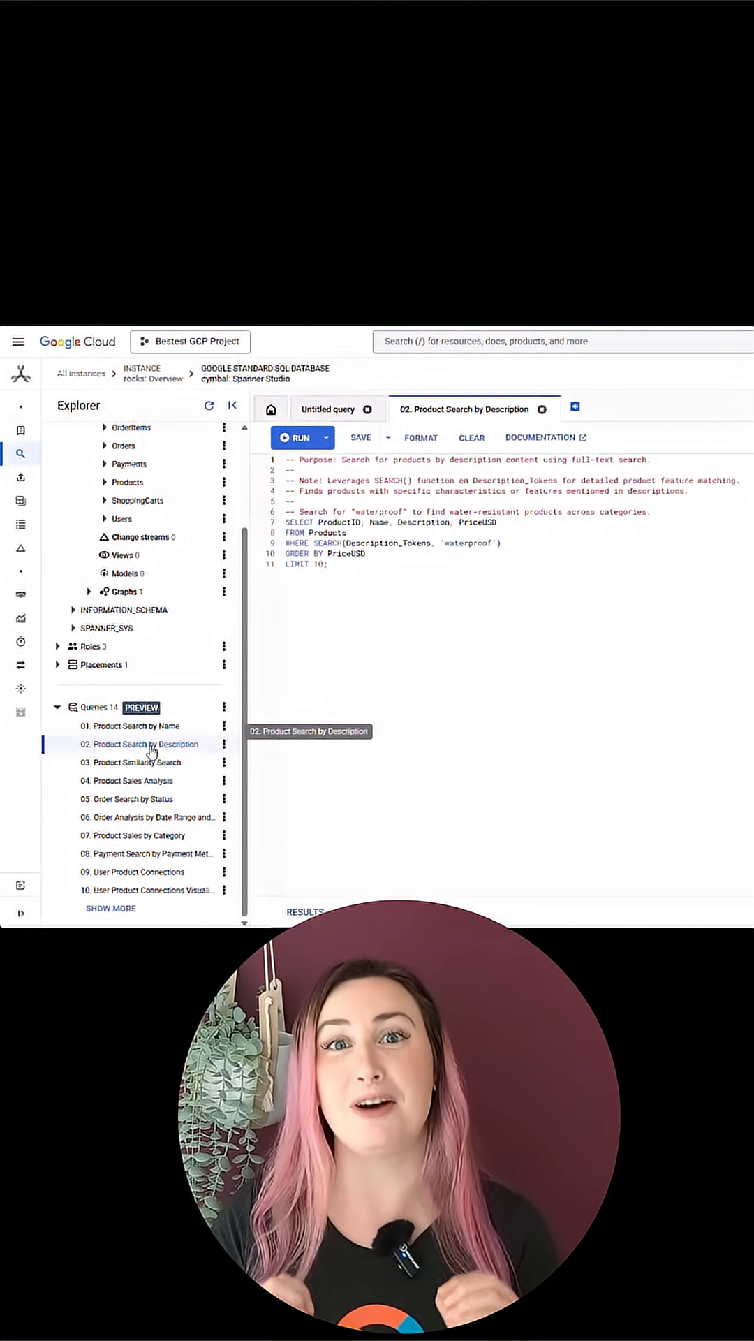
pyautogui.click(145, 854)
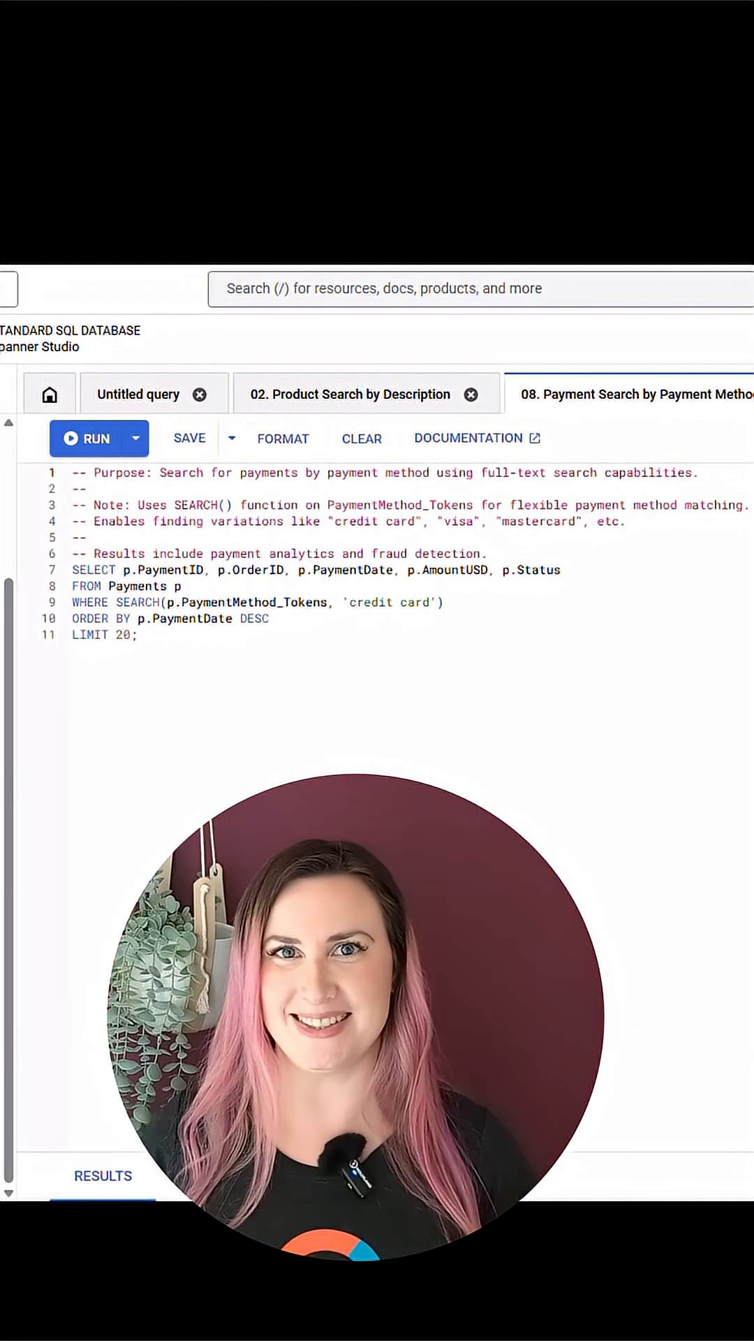
pyautogui.click(80, 426)
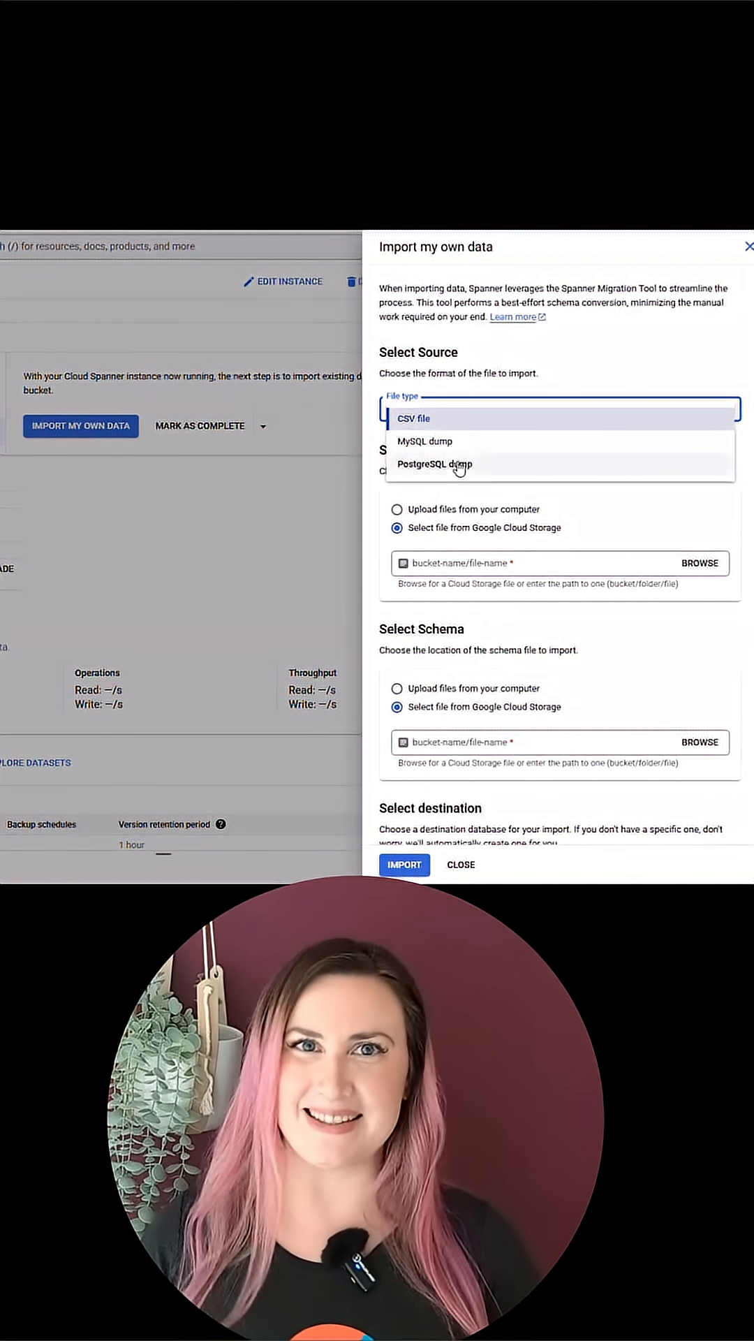
# Import the bucket's MySQL dump .sql file into a new database, imported_data.
pyautogui.click(414, 418)
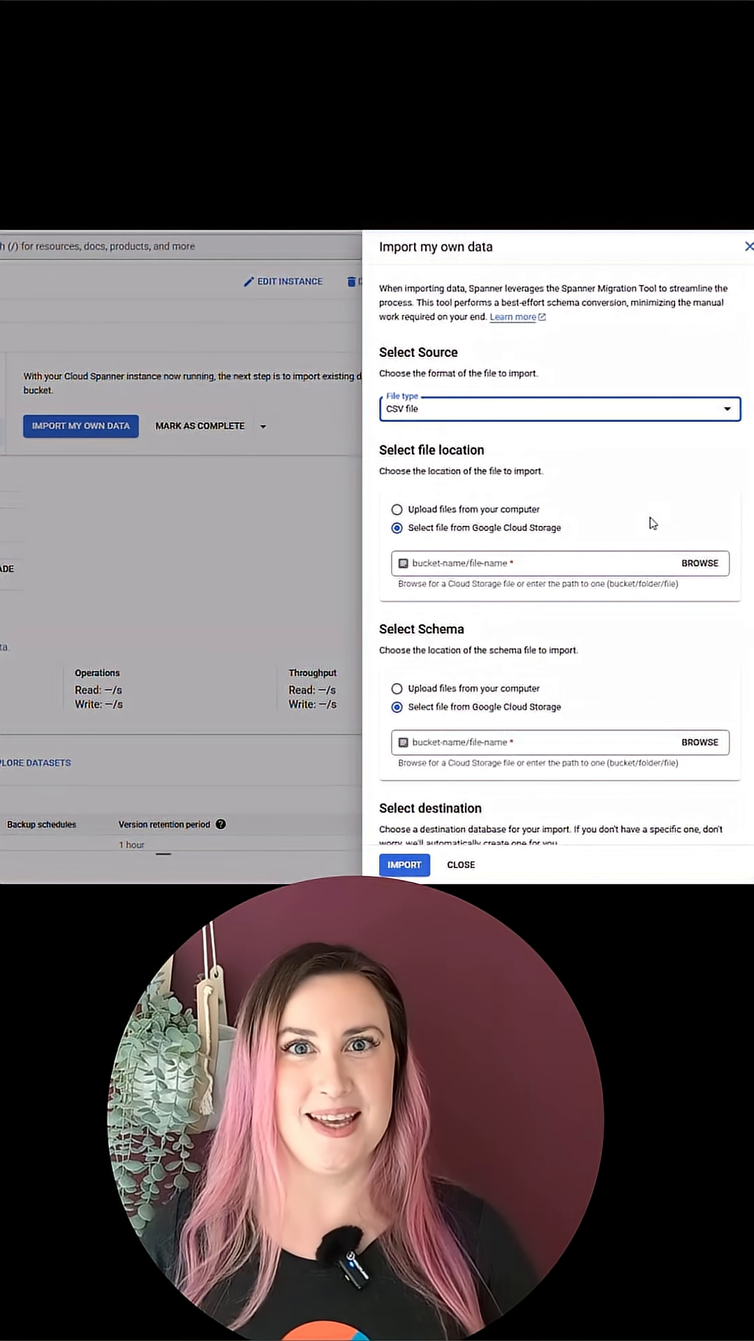
pyautogui.moveTo(563, 507)
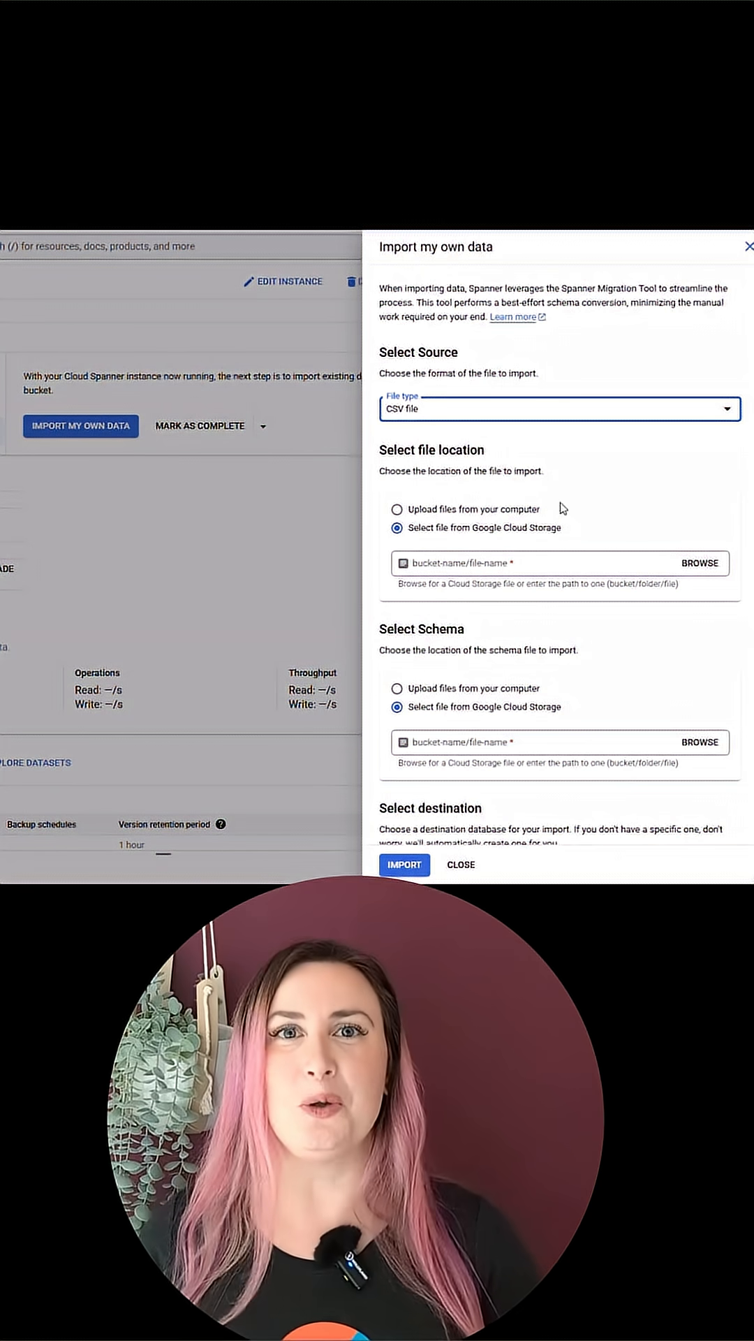
pyautogui.scroll(-3)
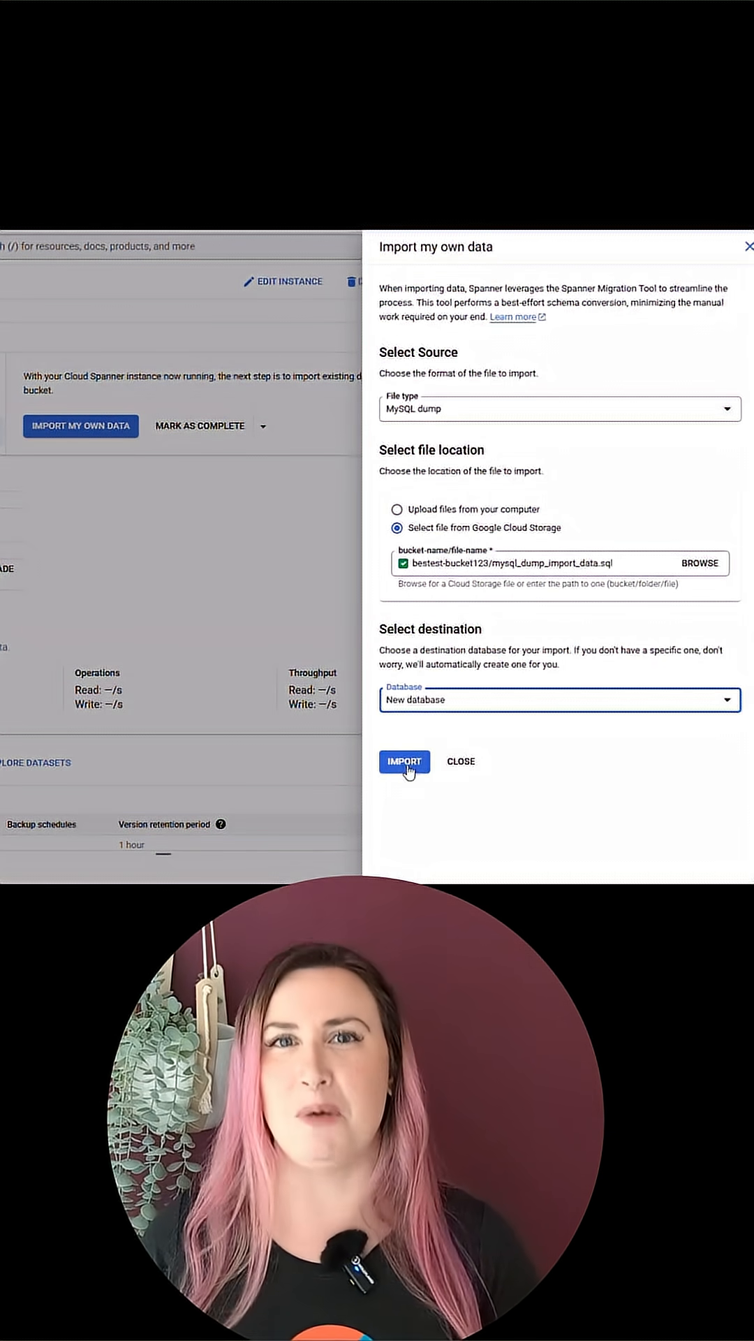
pyautogui.click(404, 762)
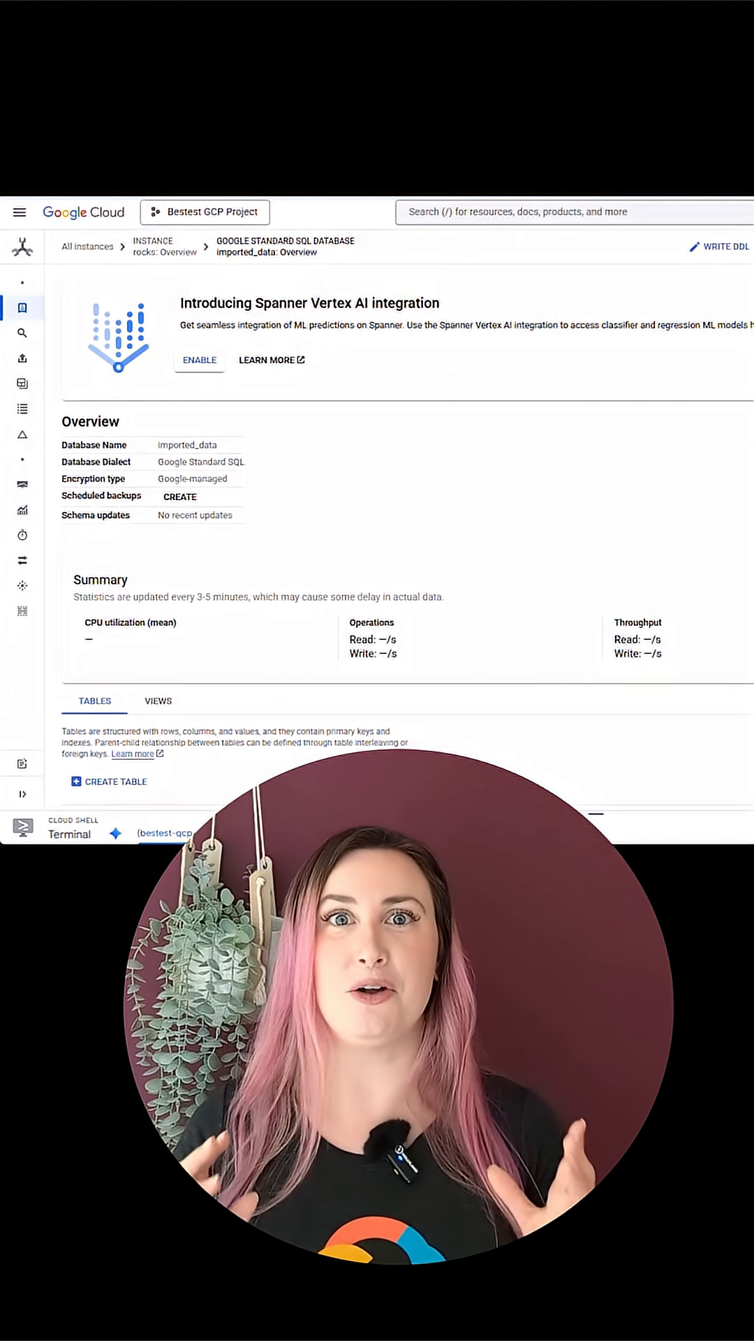
# Browse the banking database's Account Balance and Fuzzy Email Search sample queries.
pyautogui.scroll(-3)
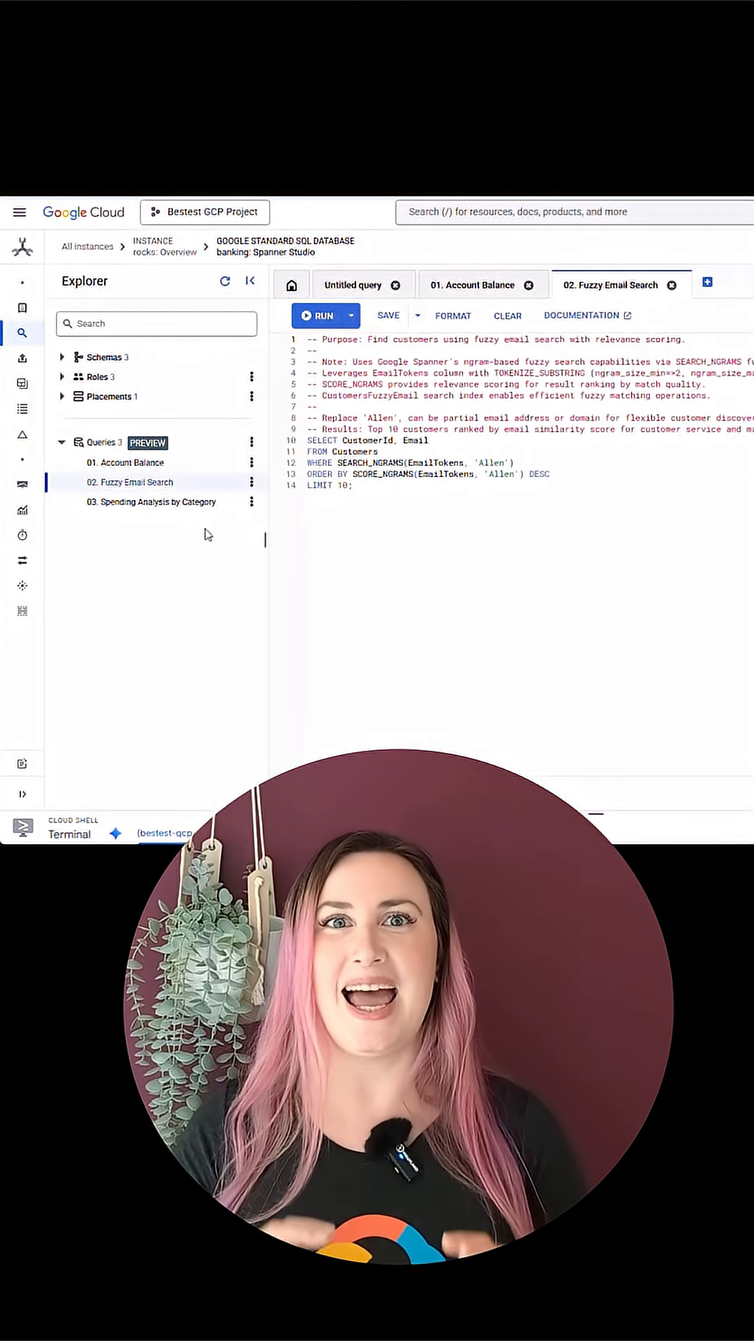
pyautogui.click(152, 502)
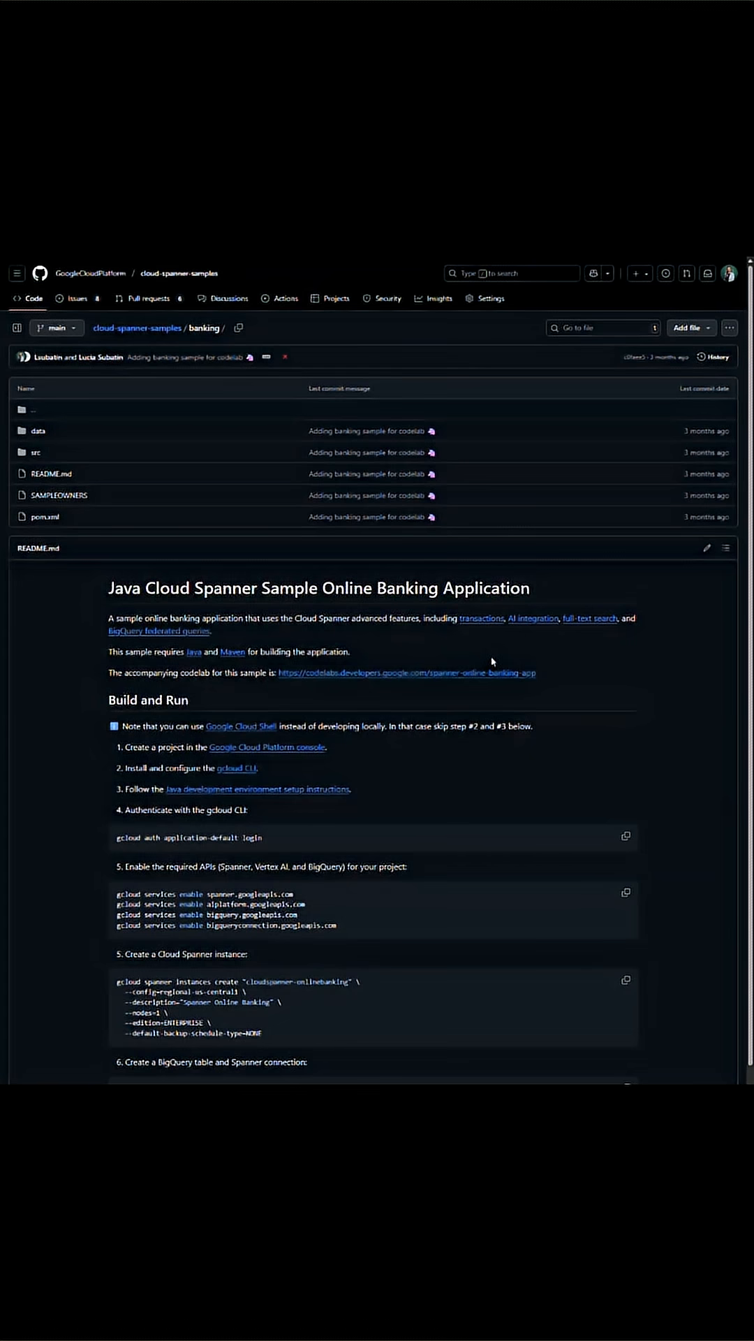
pyautogui.moveTo(270, 784)
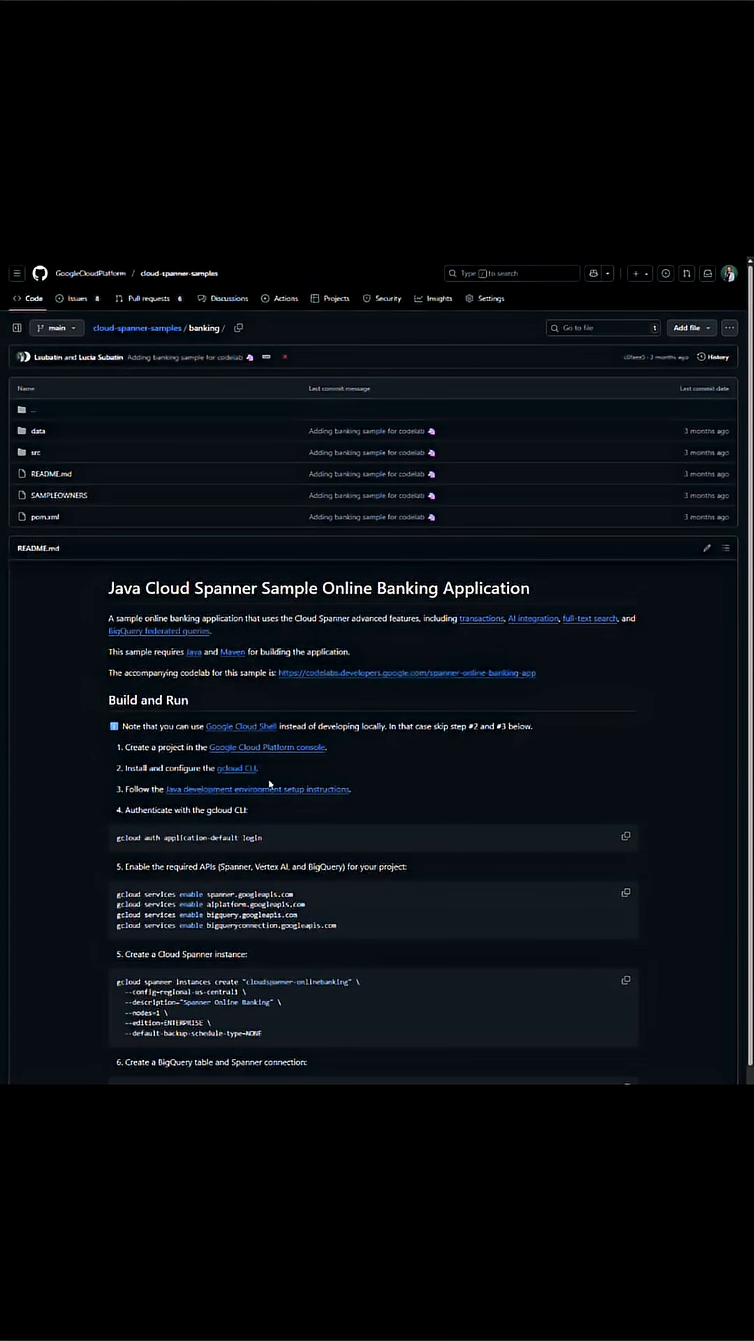
# Scroll through the banking README's Build and Run section on GitHub.
pyautogui.scroll(-3)
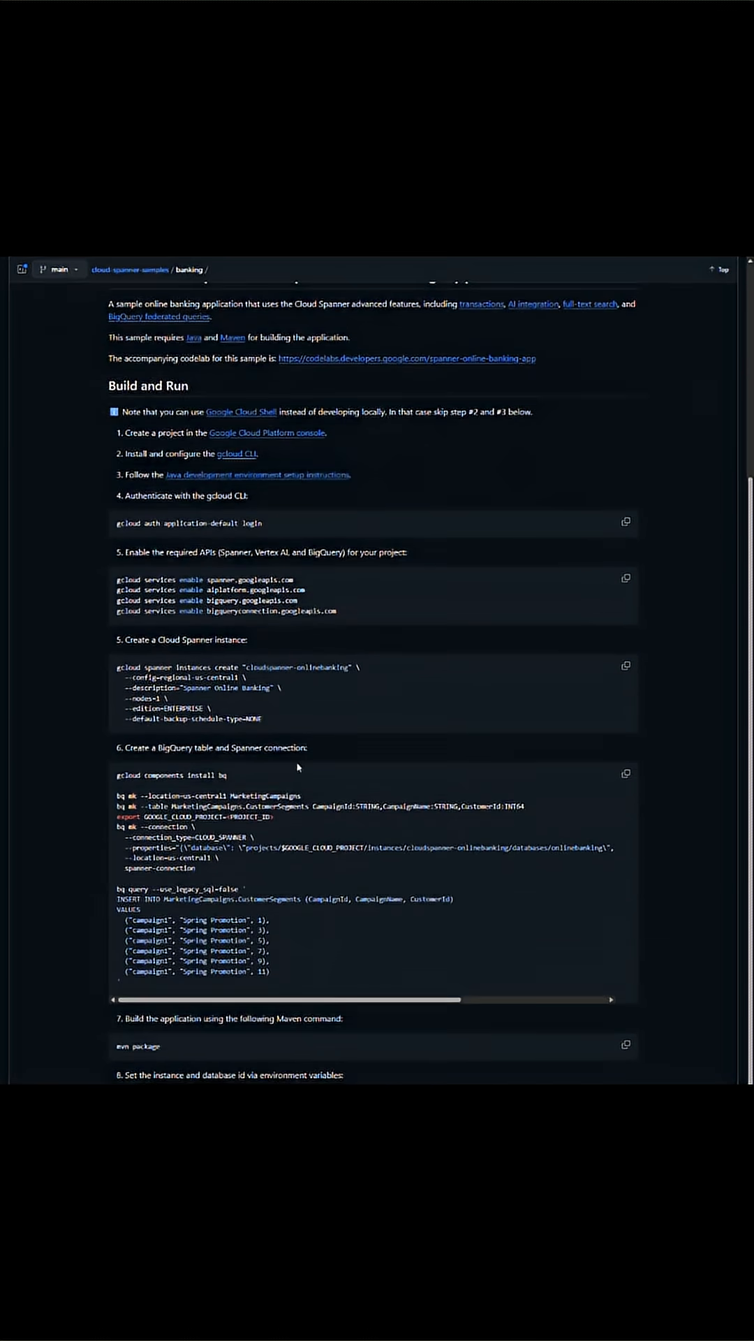
pyautogui.scroll(3)
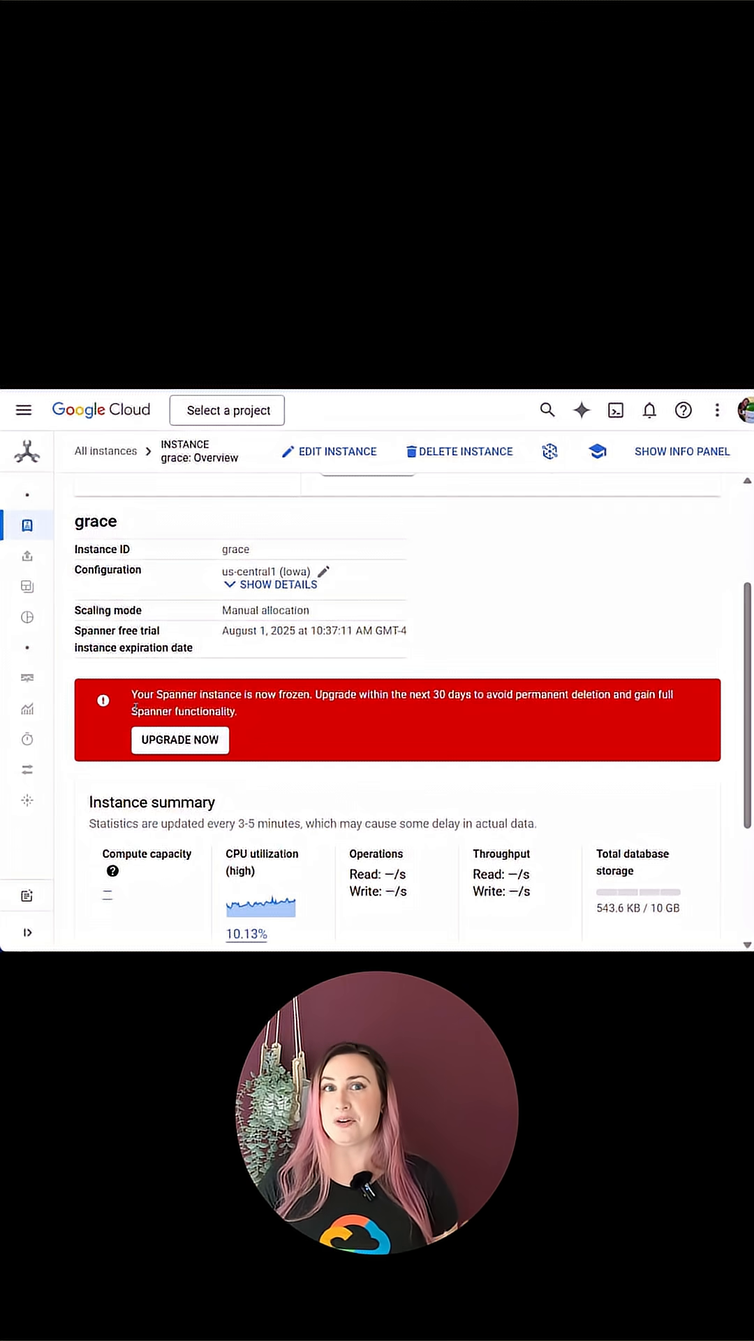
# Highlight the free trial note: 90 days, 10 GB, $0.00, no charge unless upgraded.
pyautogui.scroll(-3)
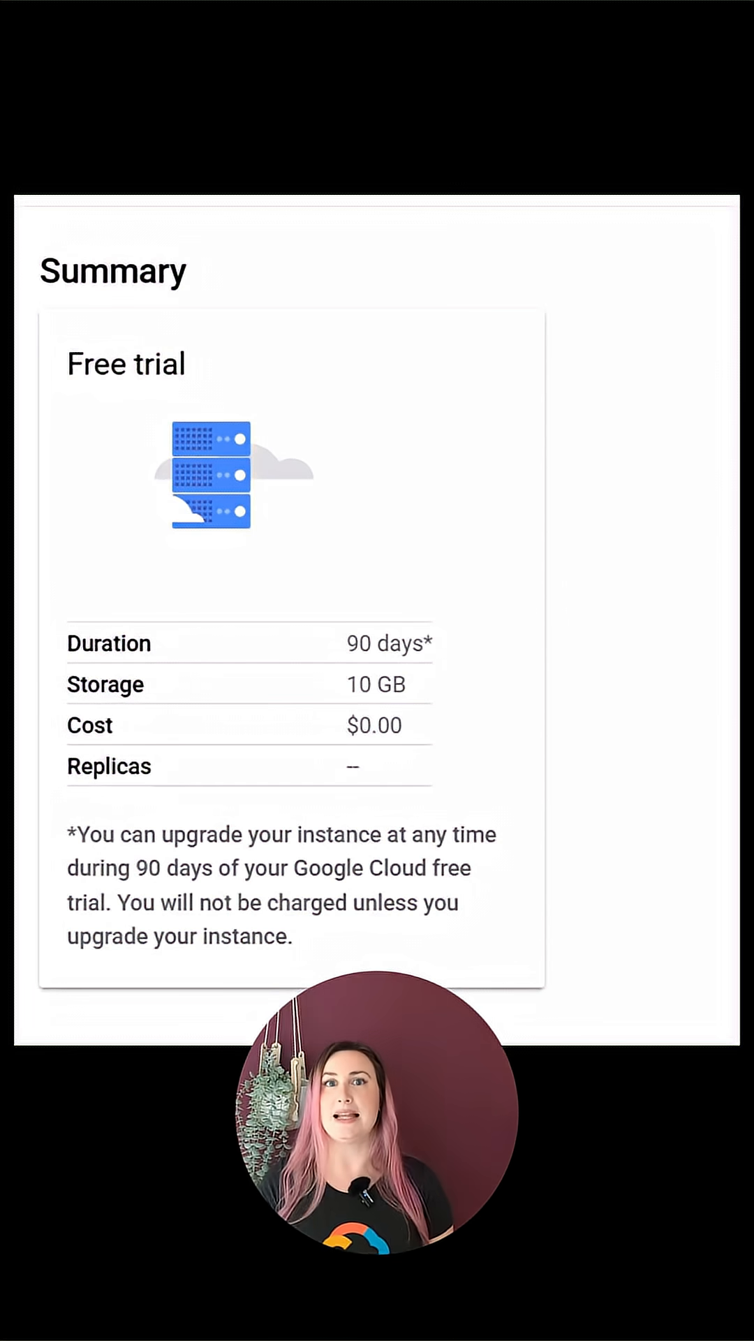
pyautogui.moveTo(319, 745)
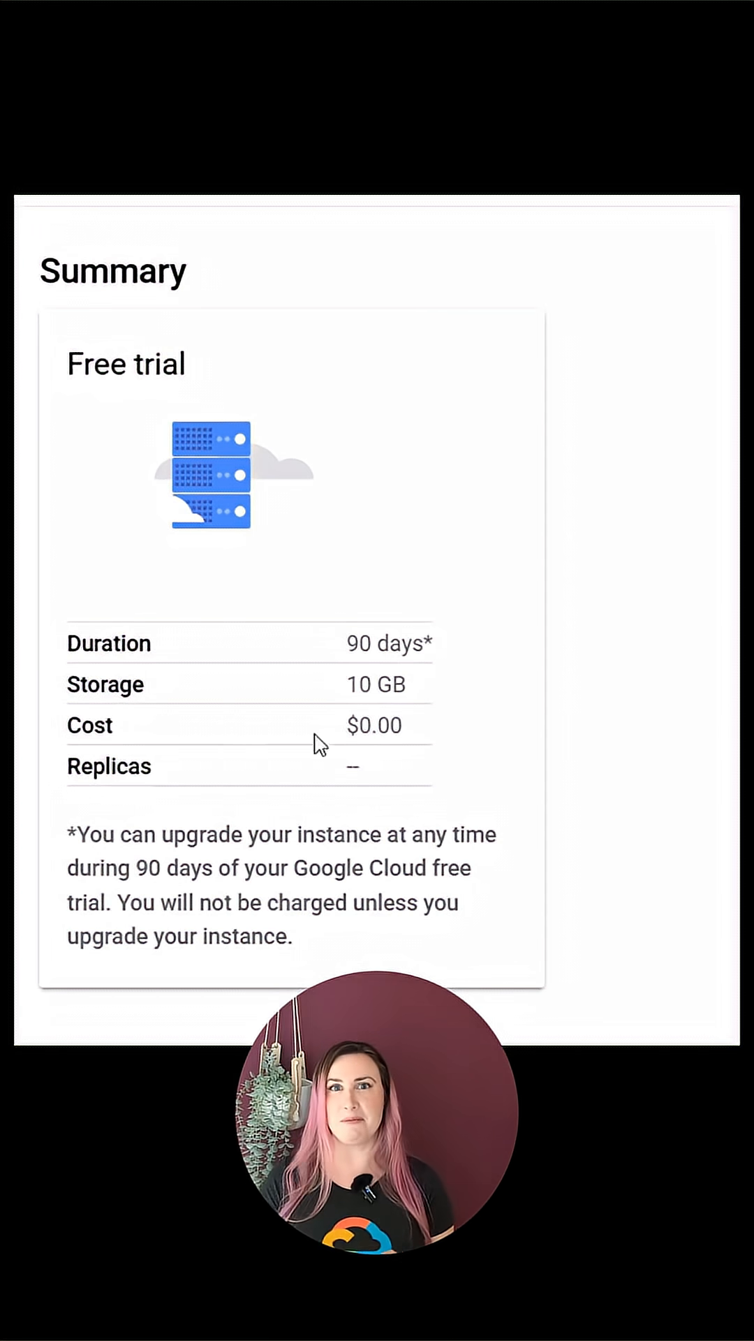
pyautogui.doubleClick(126, 903)
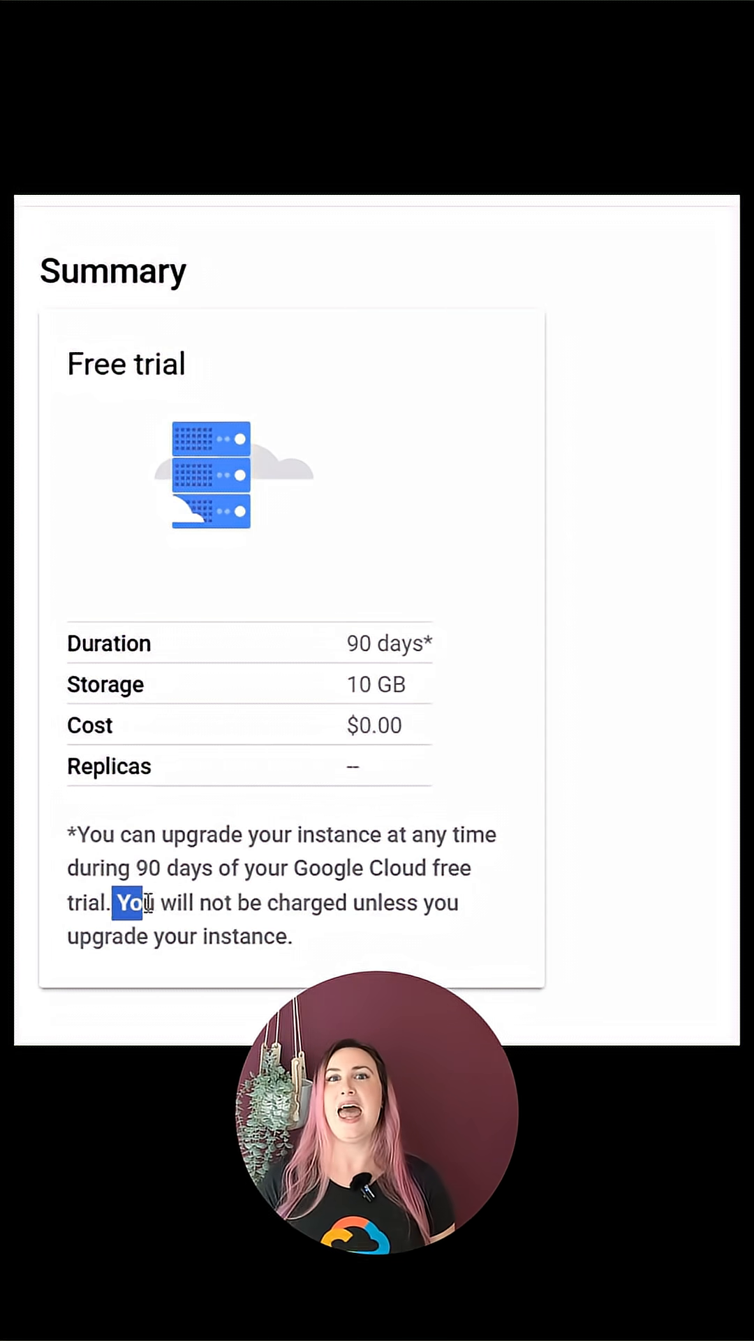